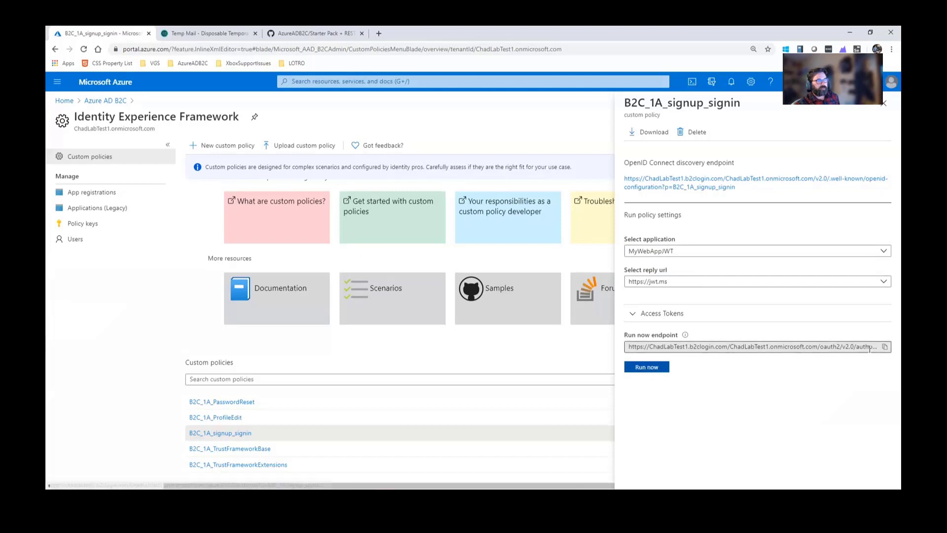
pyautogui.click(885, 346)
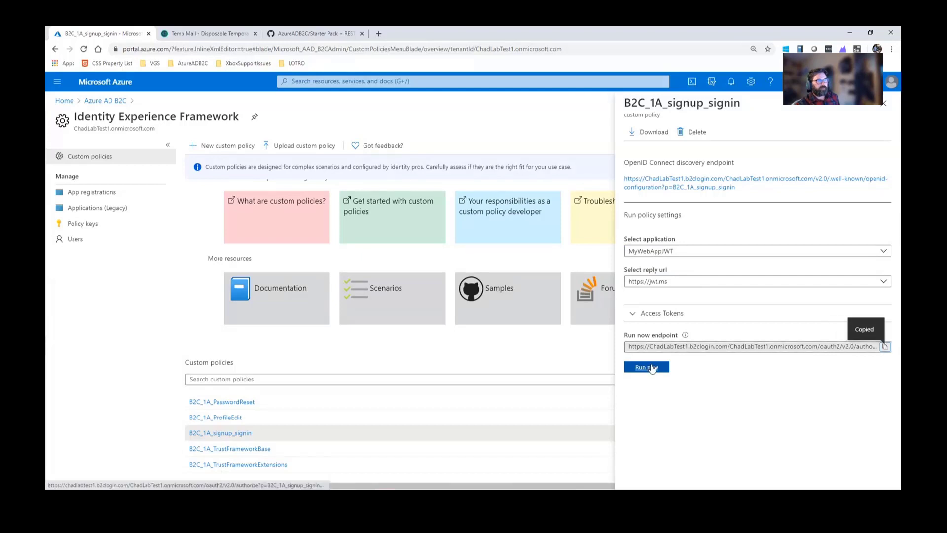
# Run the policy, try Facebook sign-in, see Invalid App ID, and close that tab
pyautogui.click(646, 367)
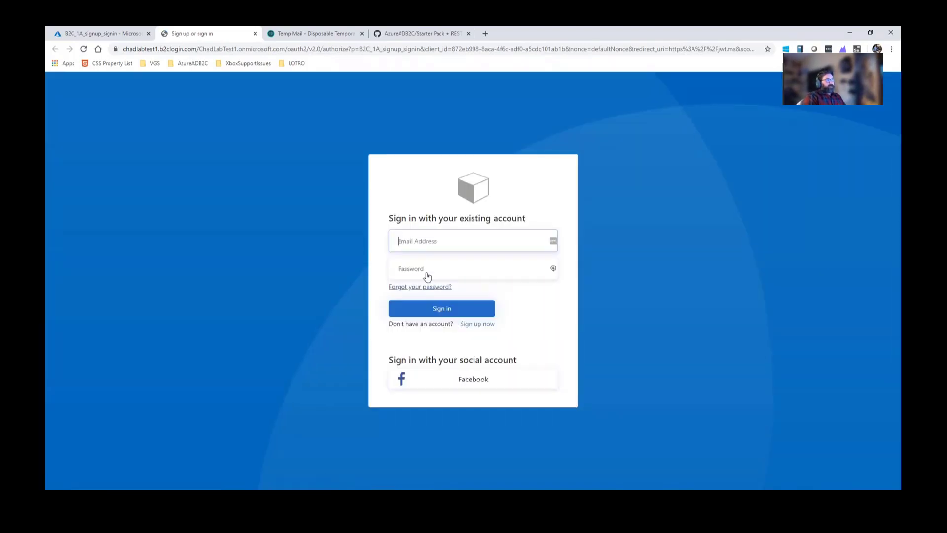
pyautogui.moveTo(478, 323)
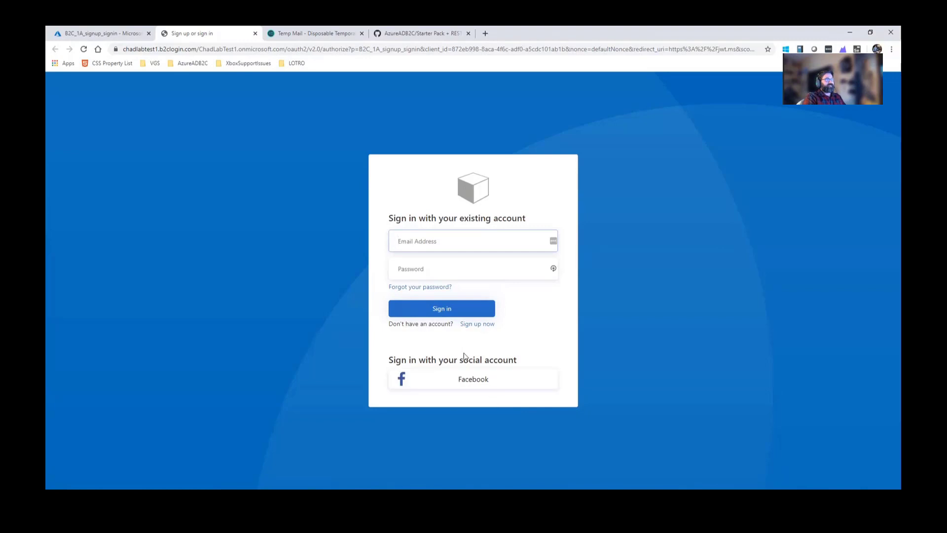
pyautogui.moveTo(473, 379)
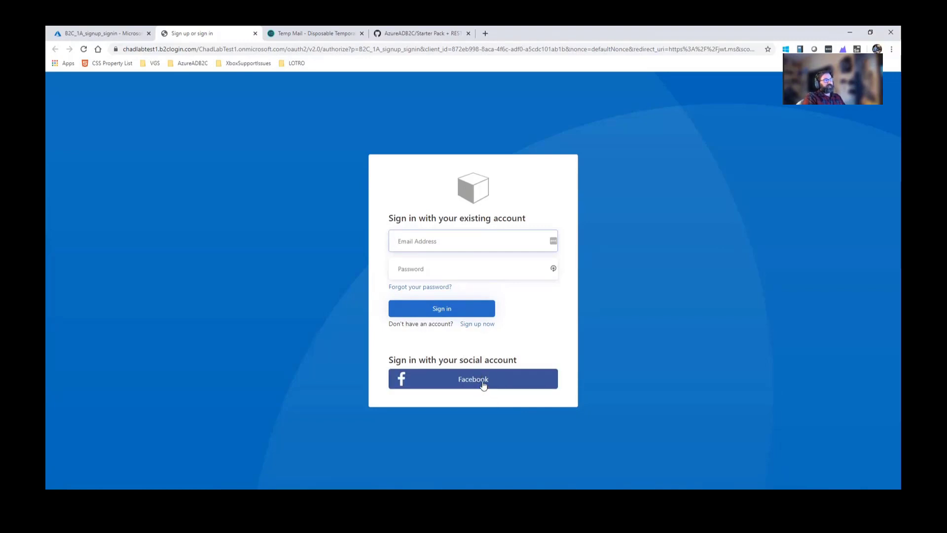
pyautogui.click(472, 379)
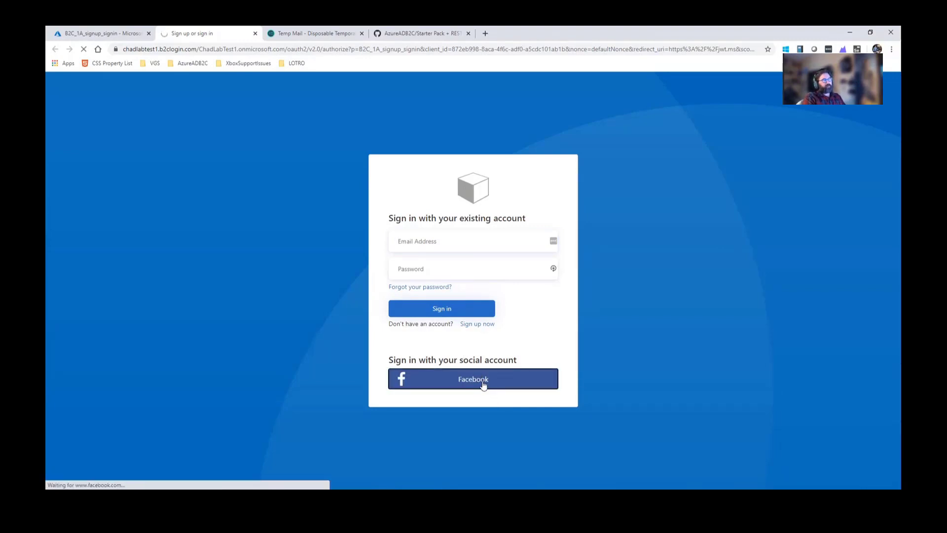
pyautogui.click(473, 378)
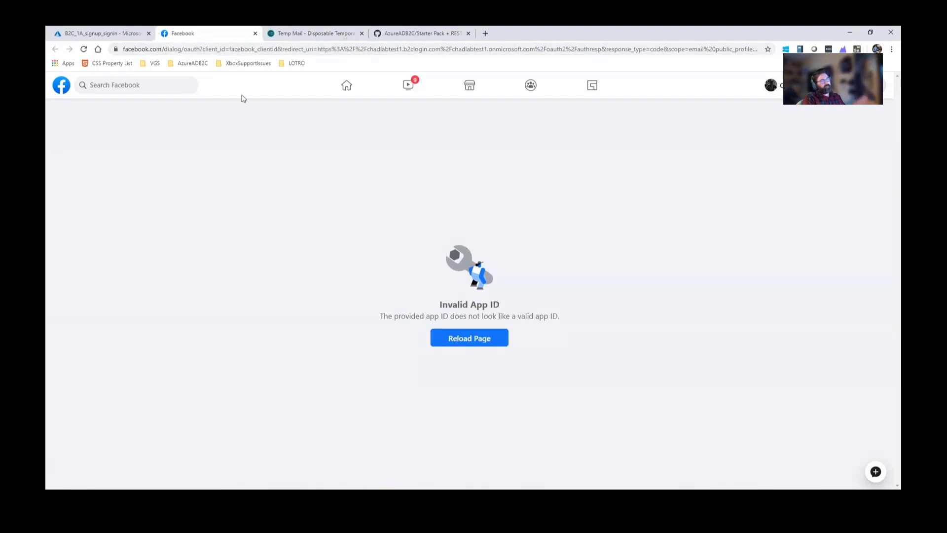
pyautogui.click(101, 33)
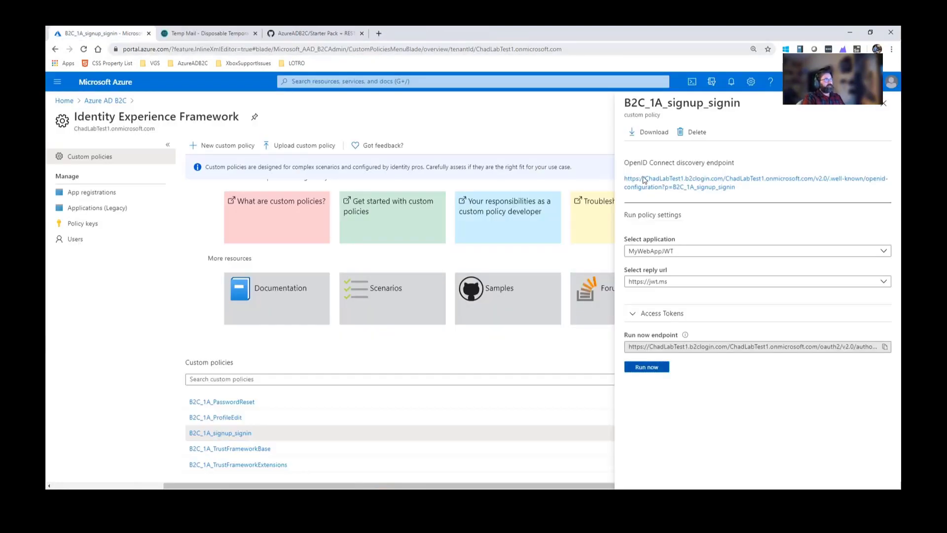
# Run the policy again and choose 'Sign up now' to reach the sign-up form
pyautogui.click(645, 367)
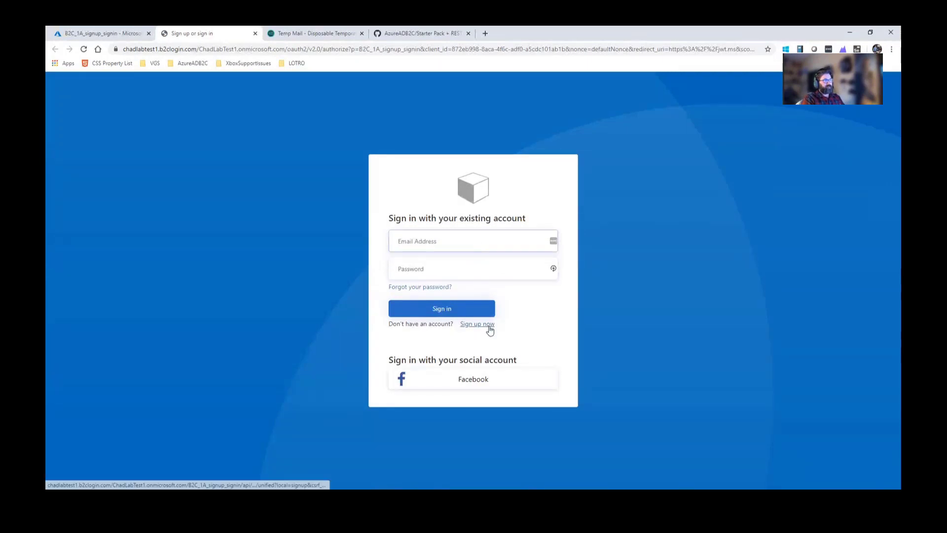
pyautogui.click(476, 324)
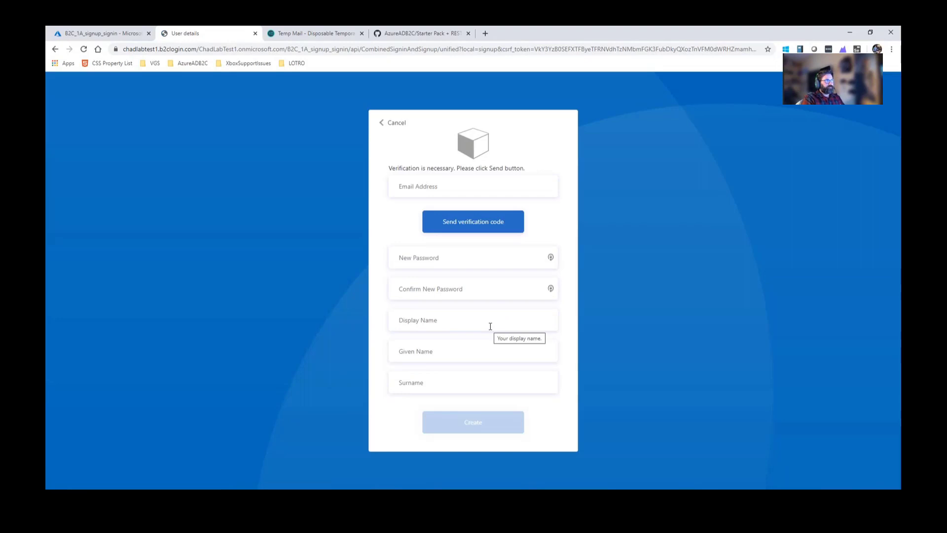
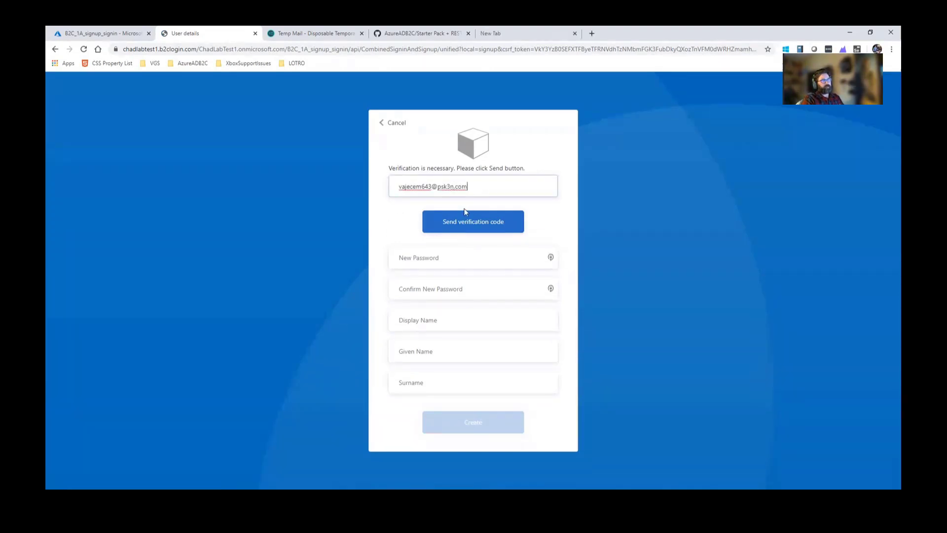
pyautogui.click(472, 220)
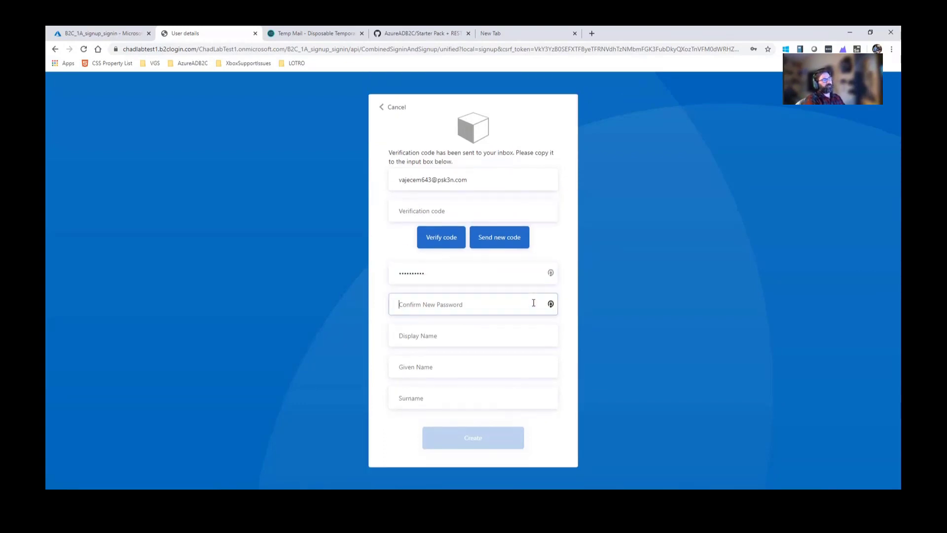
# Fill the password, given name J and family name Fox
pyautogui.write('••••••••••')
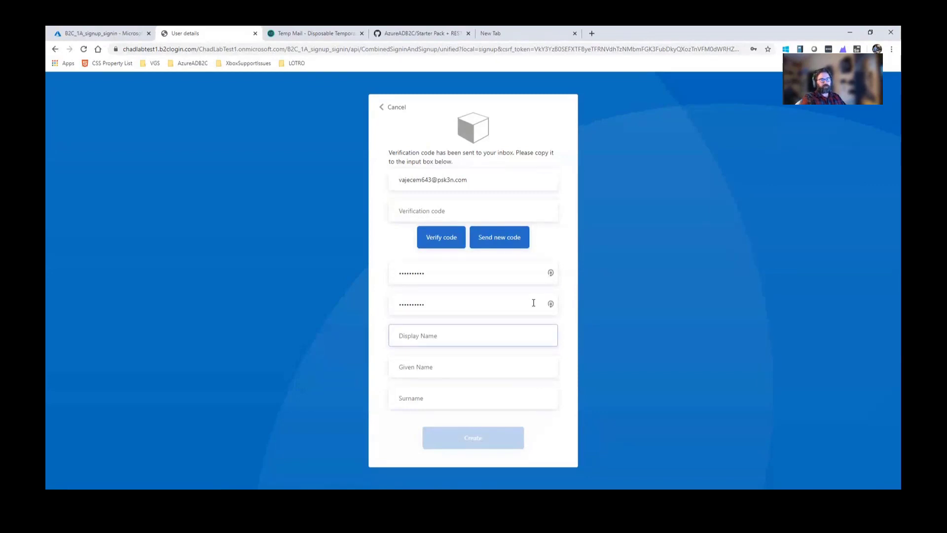
pyautogui.write('J')
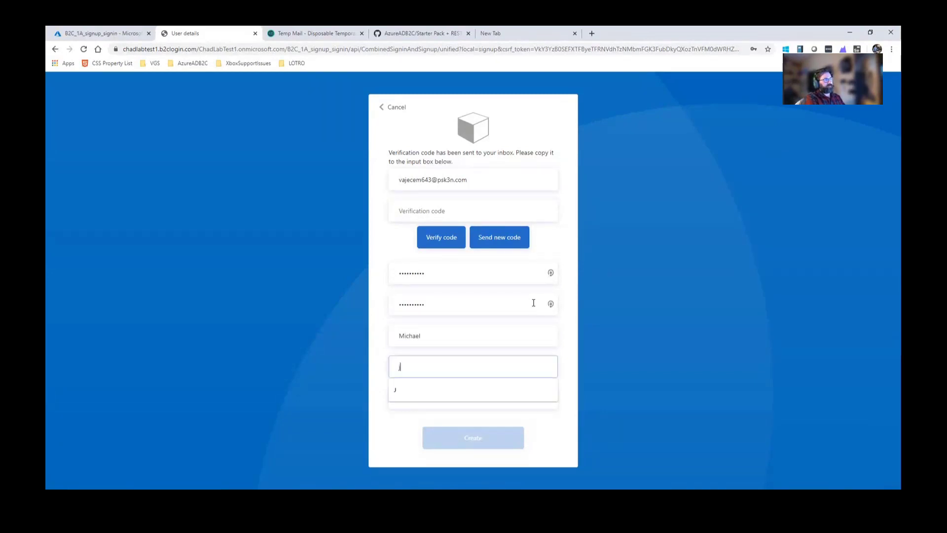
pyautogui.write('Fox')
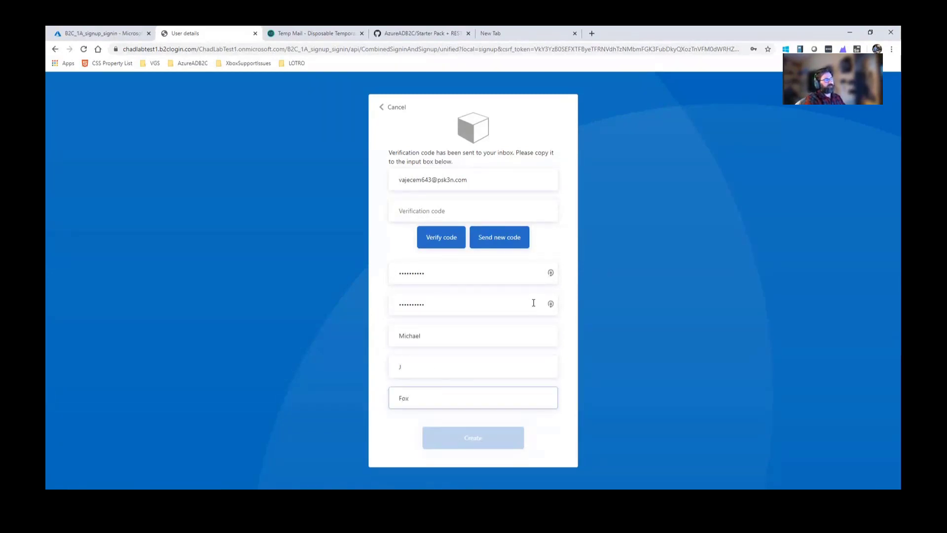
# Verify the emailed code and submit the new local account with Create
pyautogui.click(472, 210)
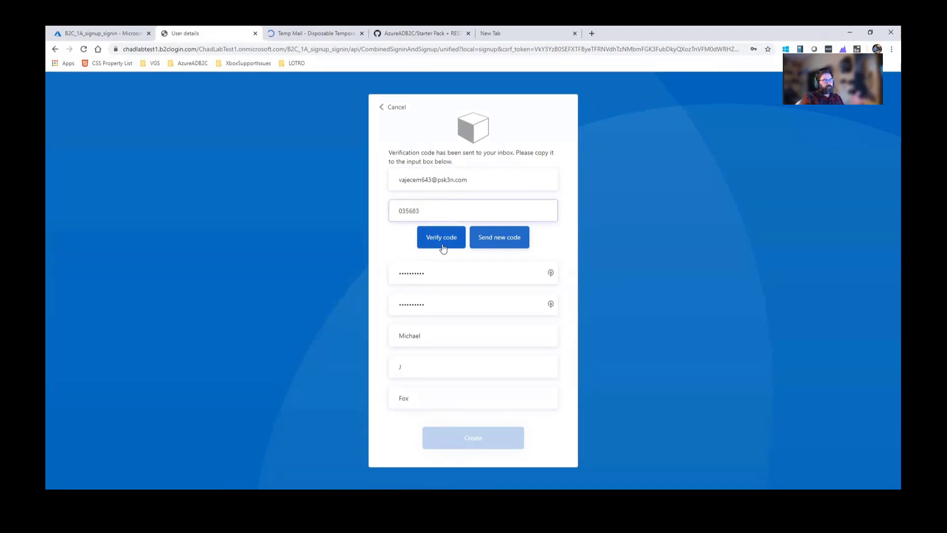
pyautogui.click(441, 237)
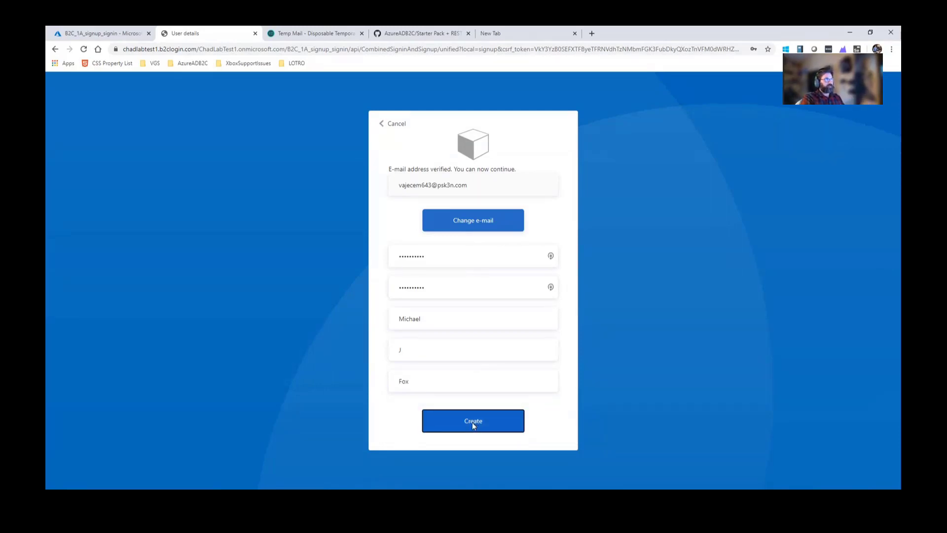
pyautogui.click(472, 421)
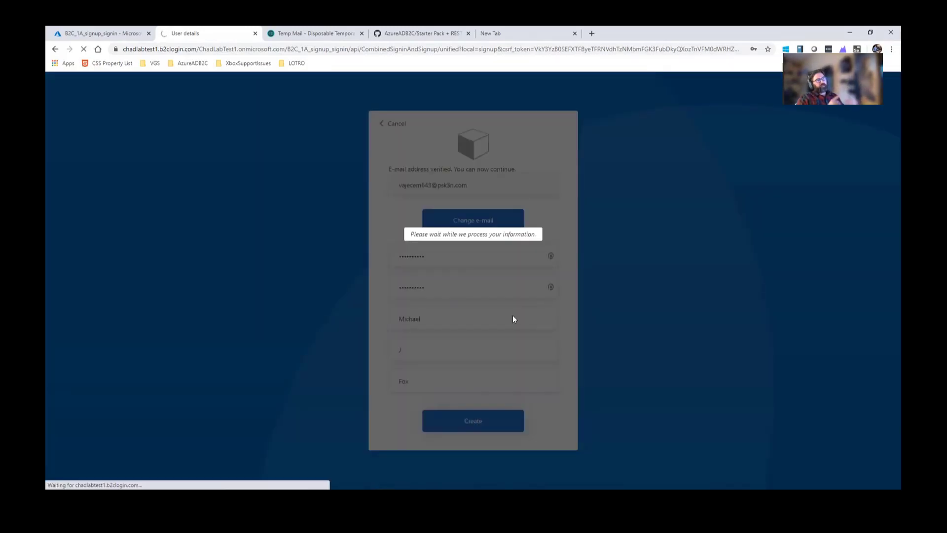
# Finish account creation and highlight the email claim in the jwt.ms decoded token
pyautogui.click(472, 420)
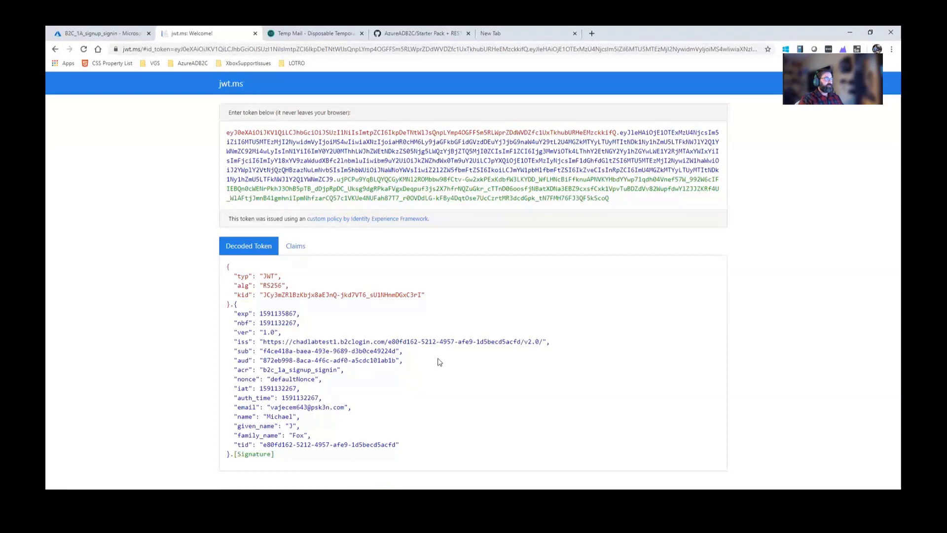
pyautogui.moveTo(333, 418)
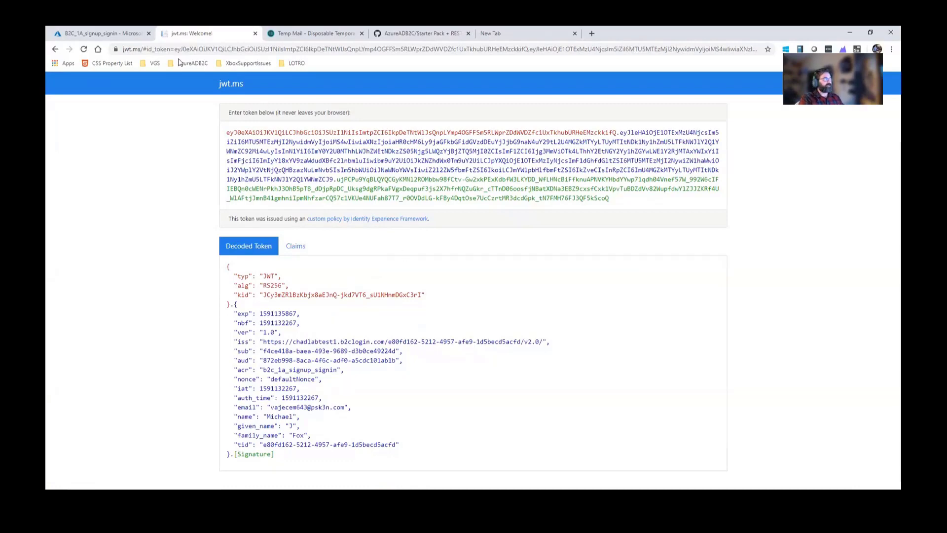
pyautogui.click(100, 33)
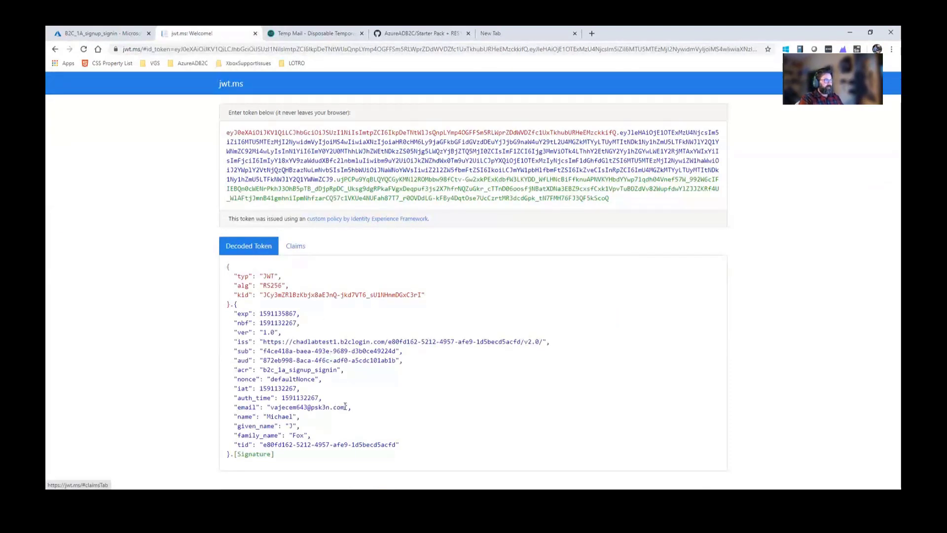
pyautogui.doubleClick(300, 407)
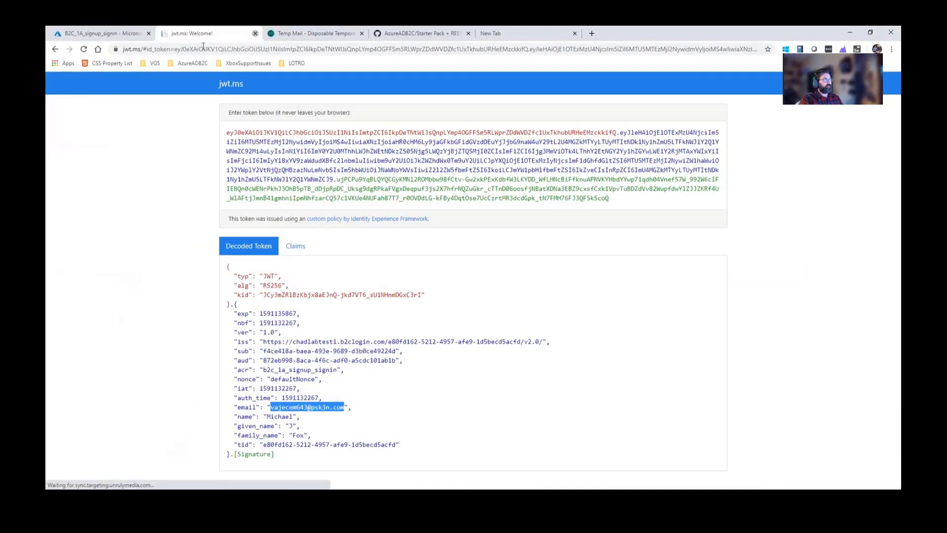
pyautogui.click(103, 34)
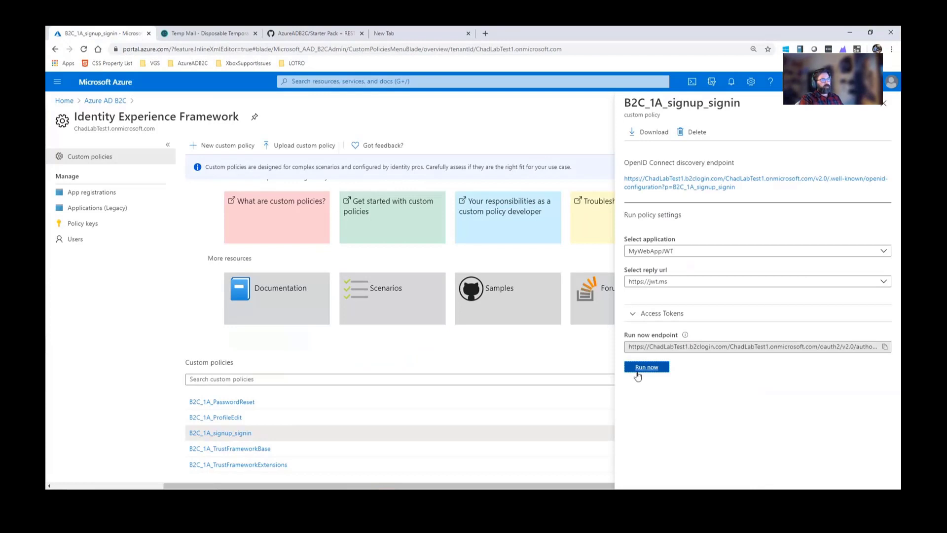
pyautogui.click(646, 367)
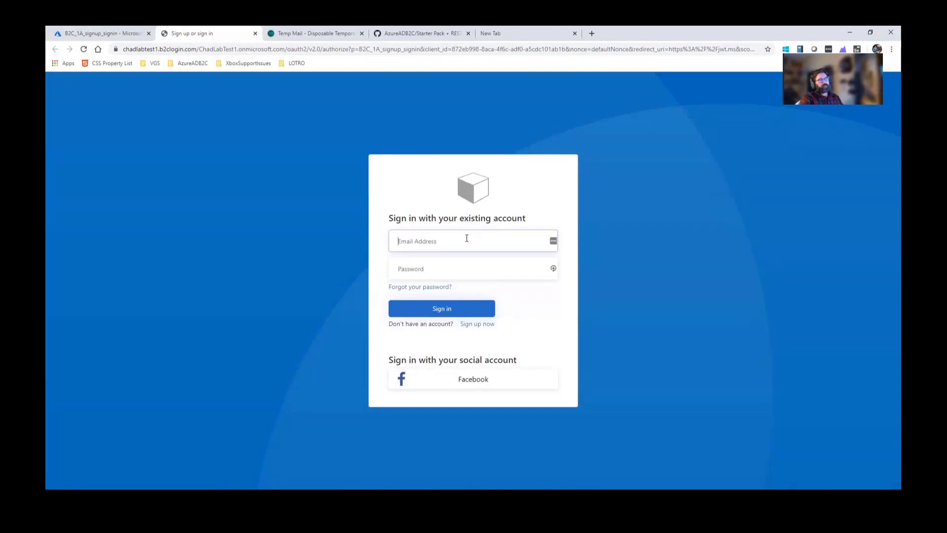
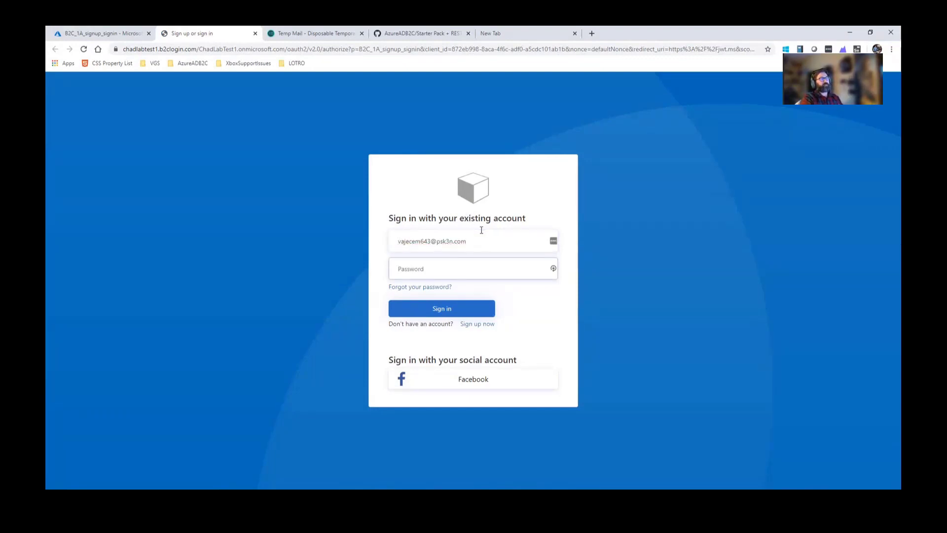
pyautogui.click(472, 268)
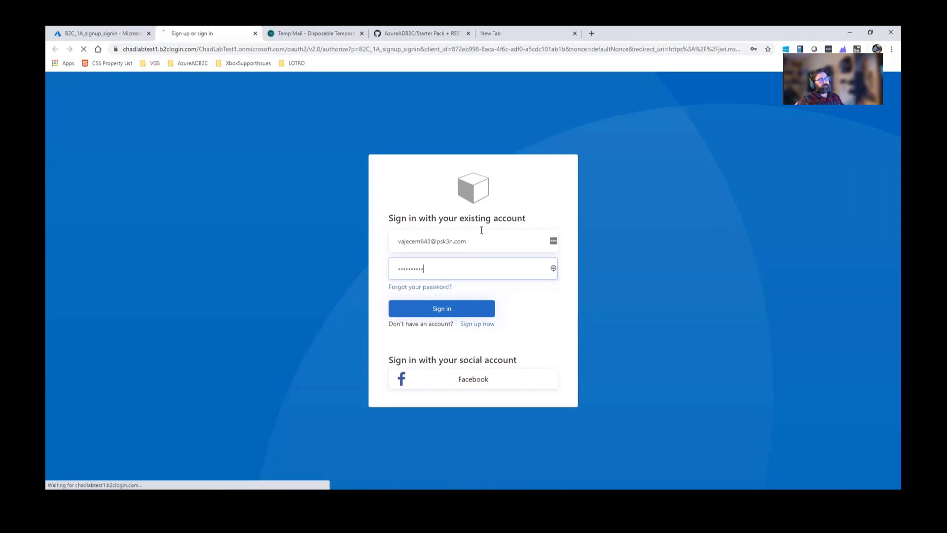
# Submit sign-in and highlight the name, given_name and family_name claims on jwt.ms
pyautogui.click(442, 308)
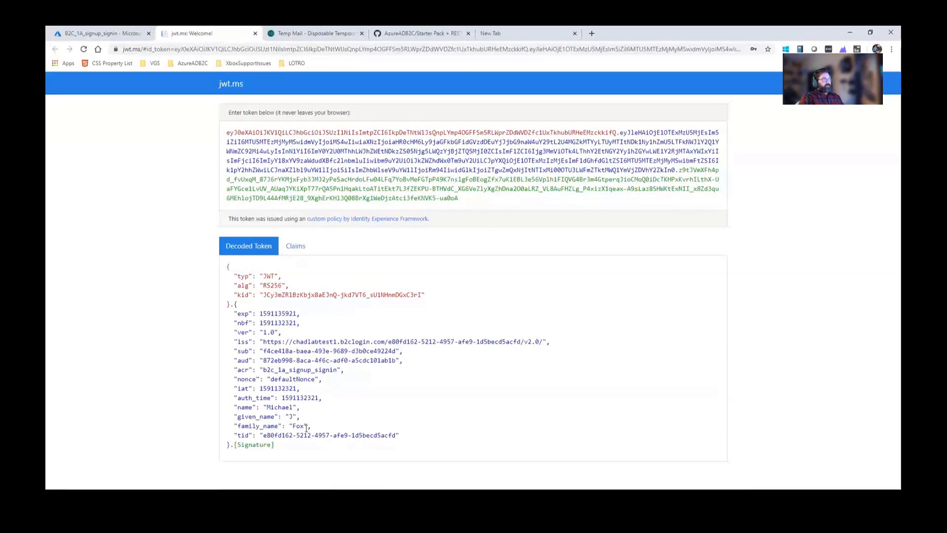
pyautogui.moveTo(259, 407); pyautogui.dragTo(307, 426)
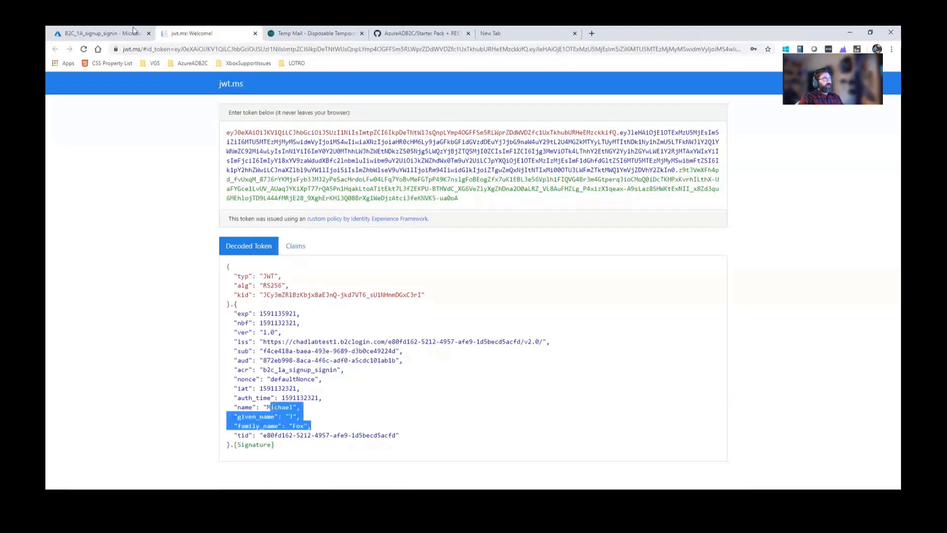